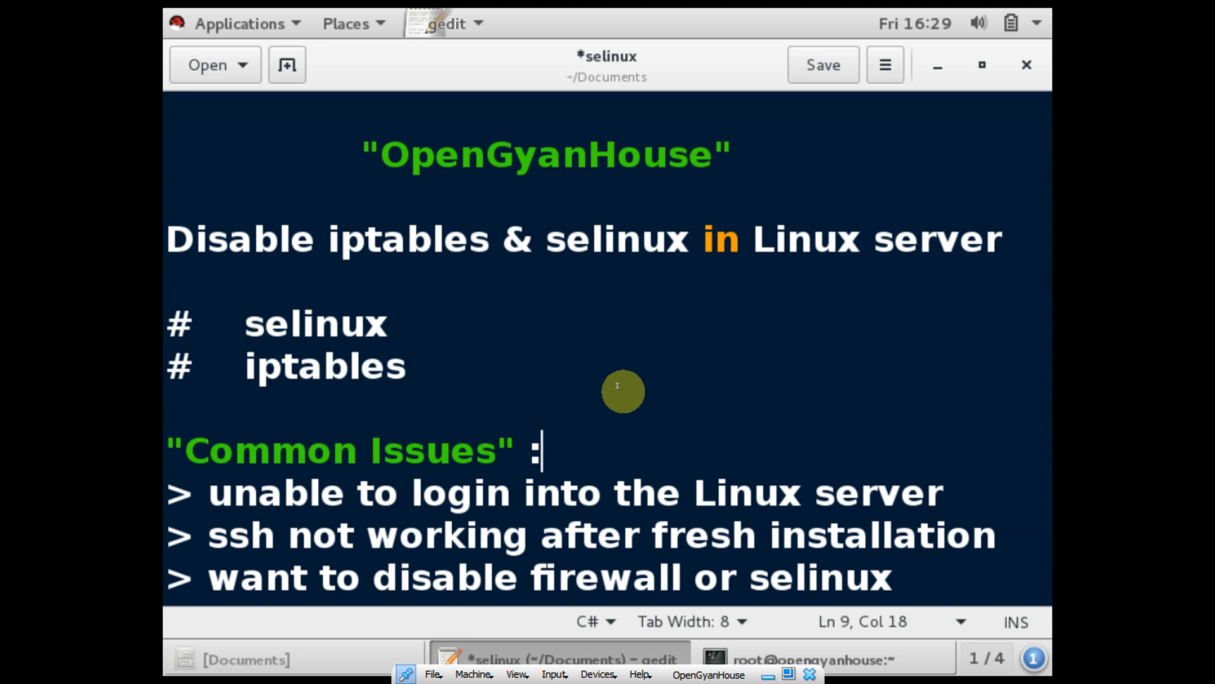
{"action": "mouse_move", "coordinate": [538, 393]}
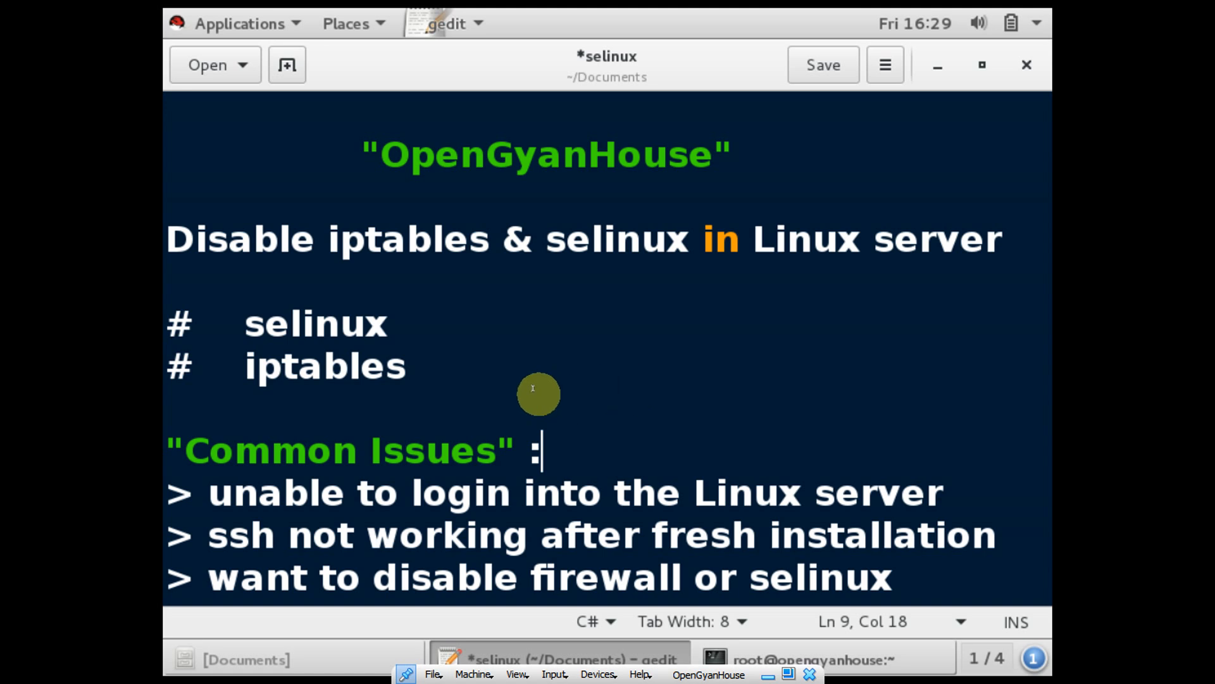
{"action": "mouse_move", "coordinate": [518, 382]}
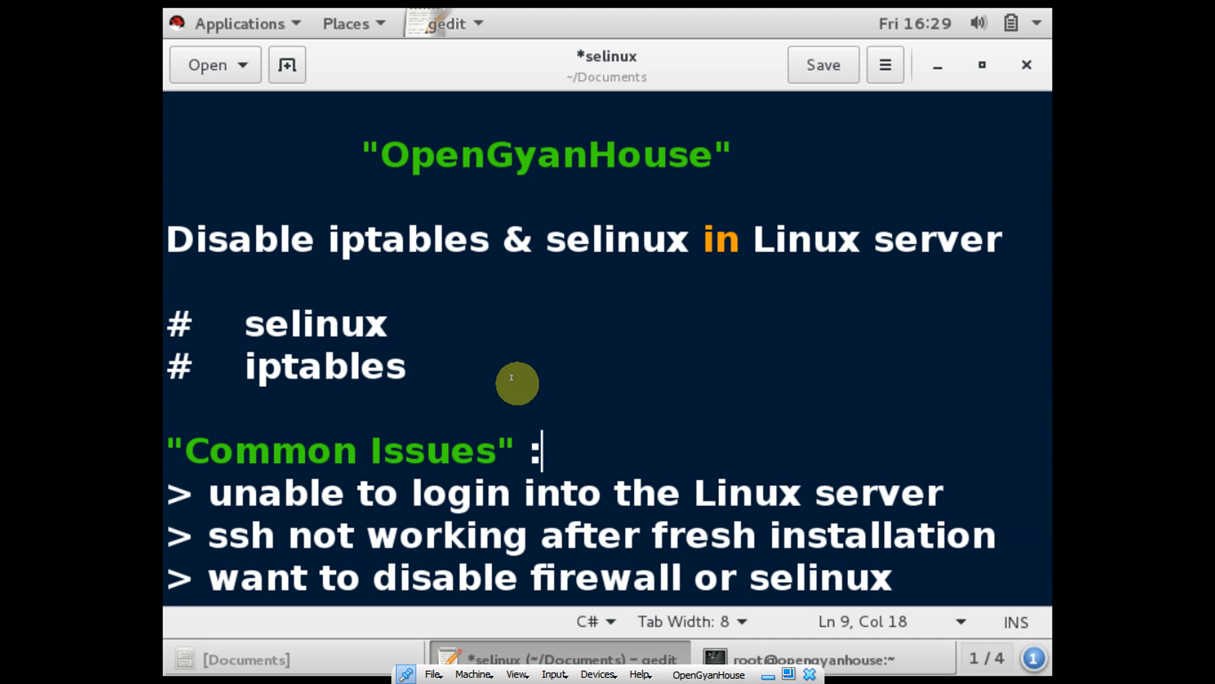
{"action": "mouse_move", "coordinate": [518, 397]}
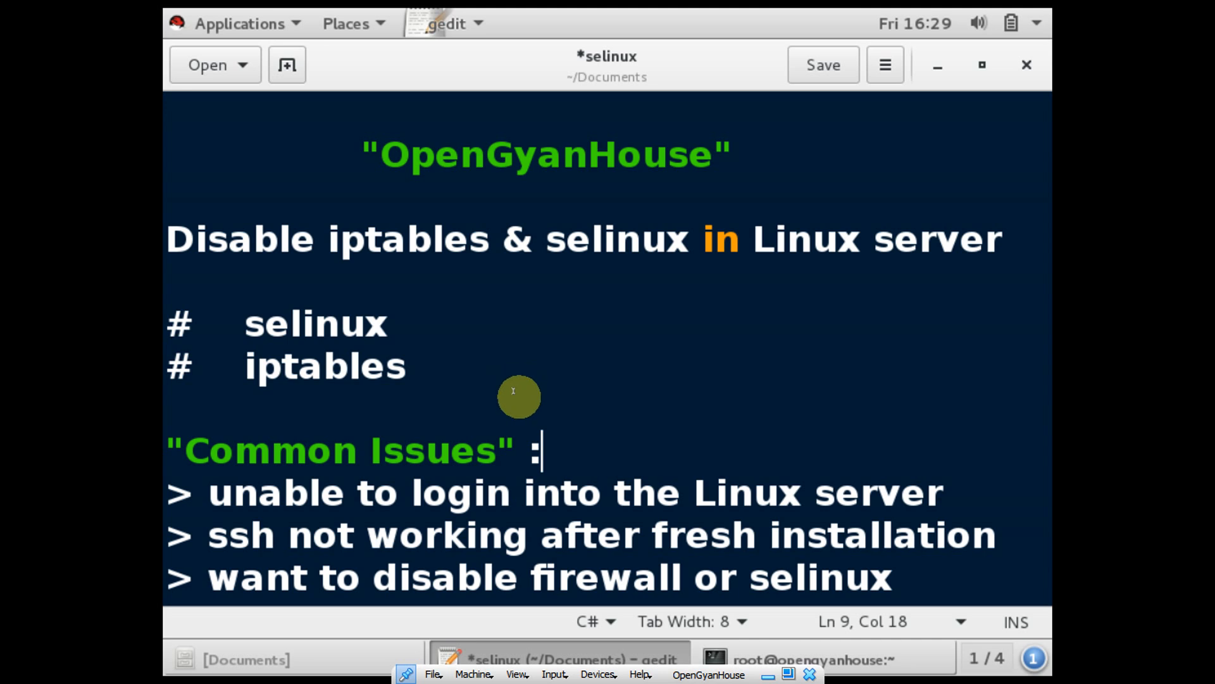
{"action": "mouse_move", "coordinate": [525, 390]}
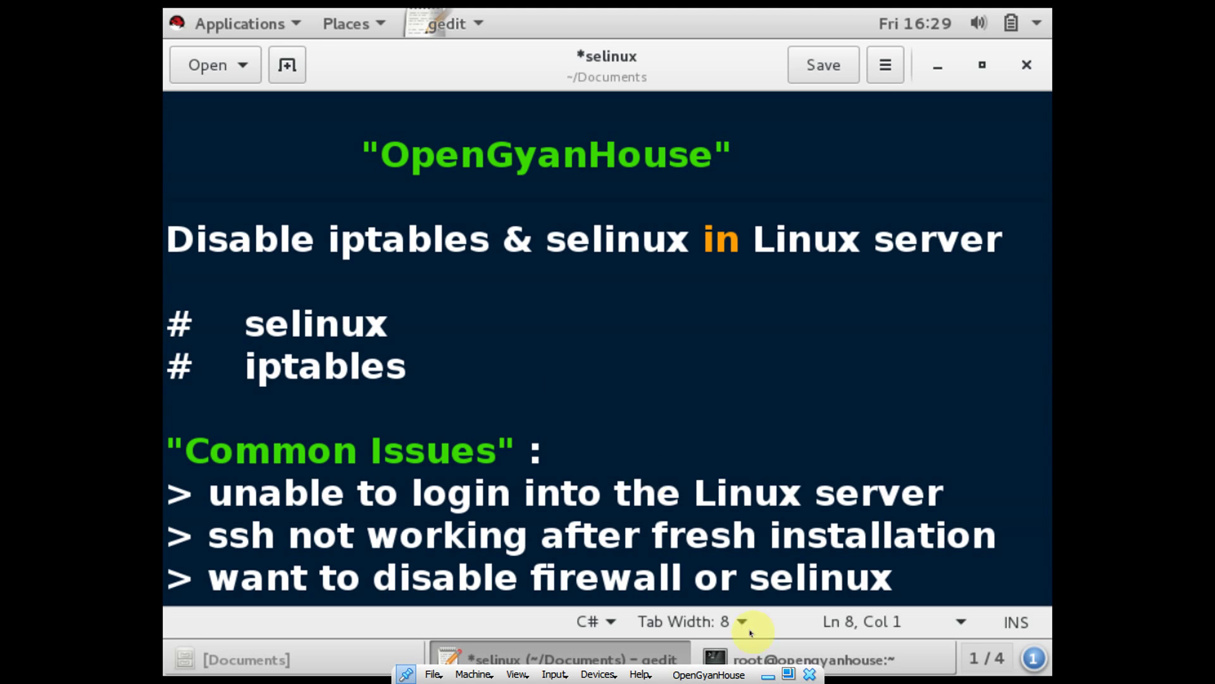
In the root terminal, change to /etc/selinux and open config in vi to check SELINUX=disabled
{"action": "left_click", "coordinate": [810, 659]}
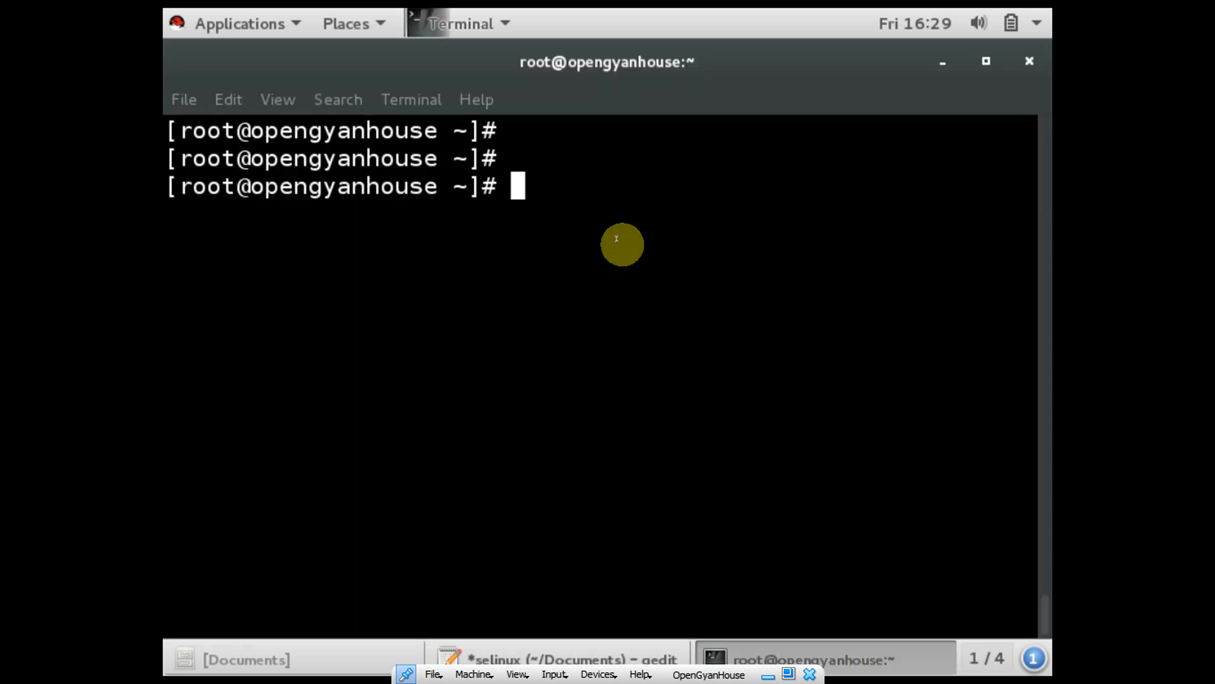
{"action": "type", "text": "cd /"}
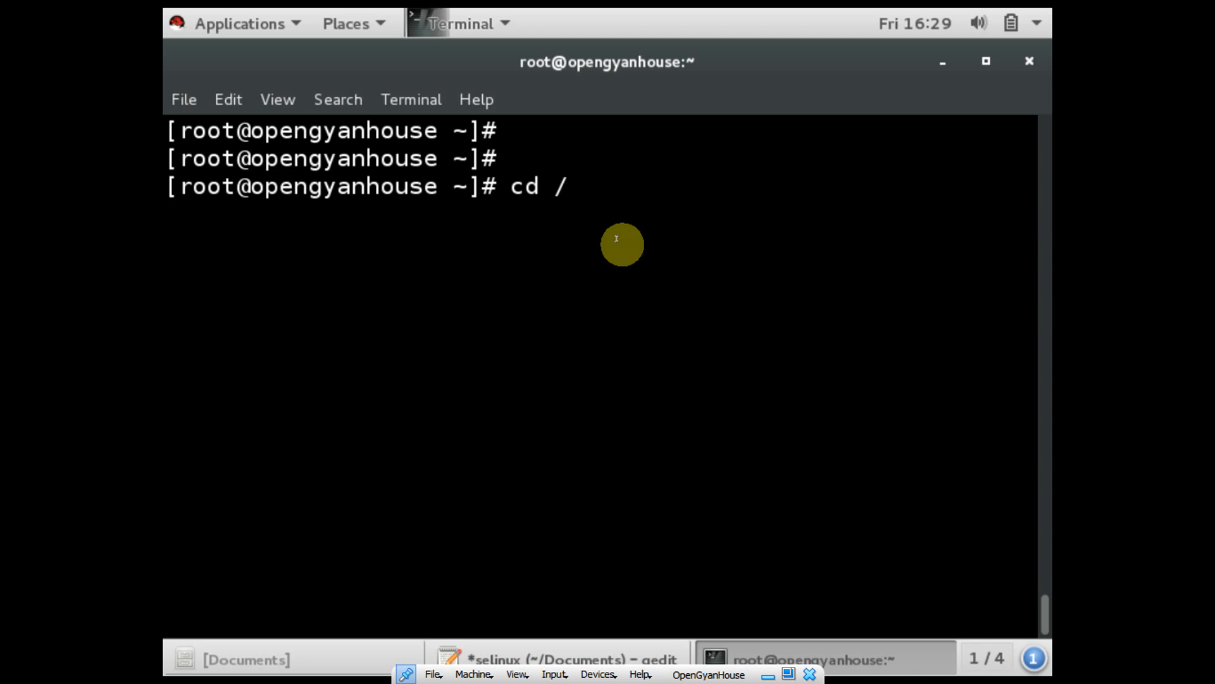
{"action": "type", "text": "etc/se"}
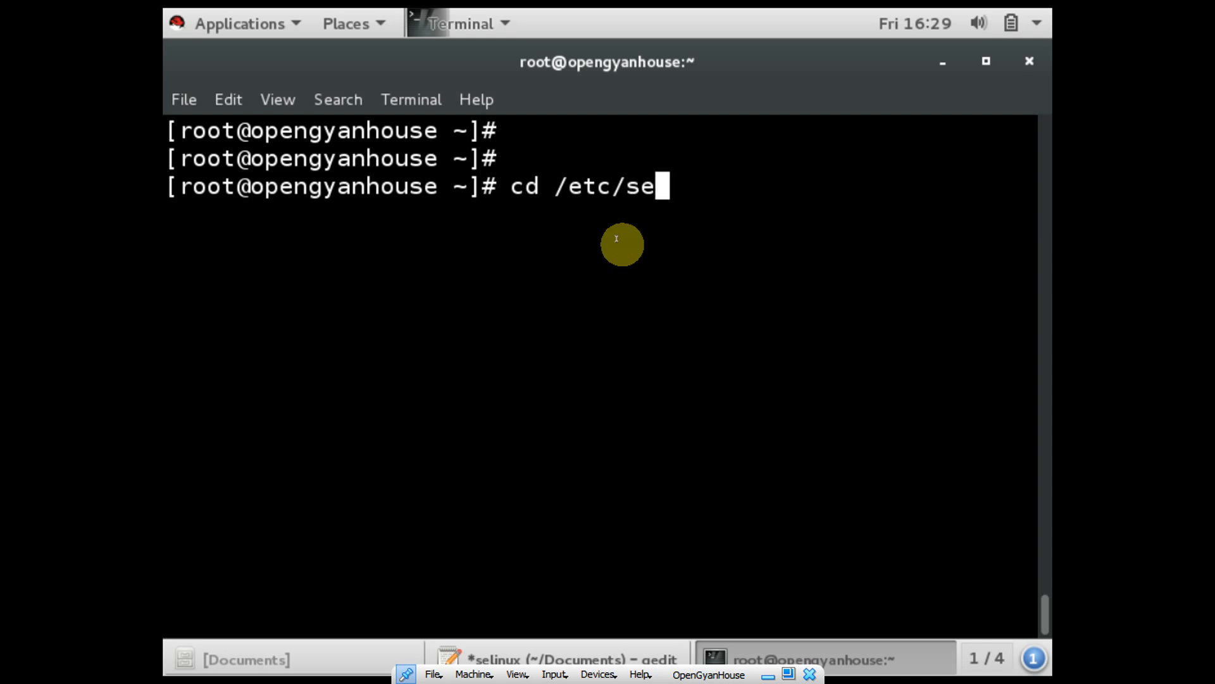
{"action": "key", "text": "Return"}
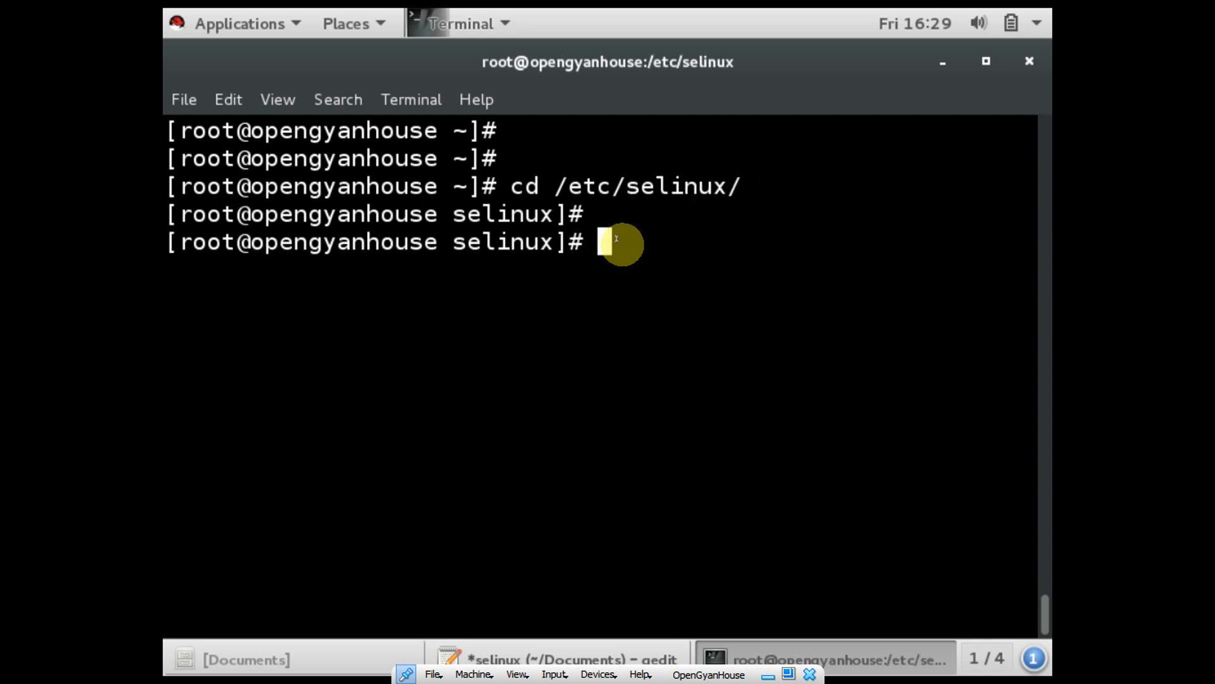
{"action": "type", "text": "vi c"}
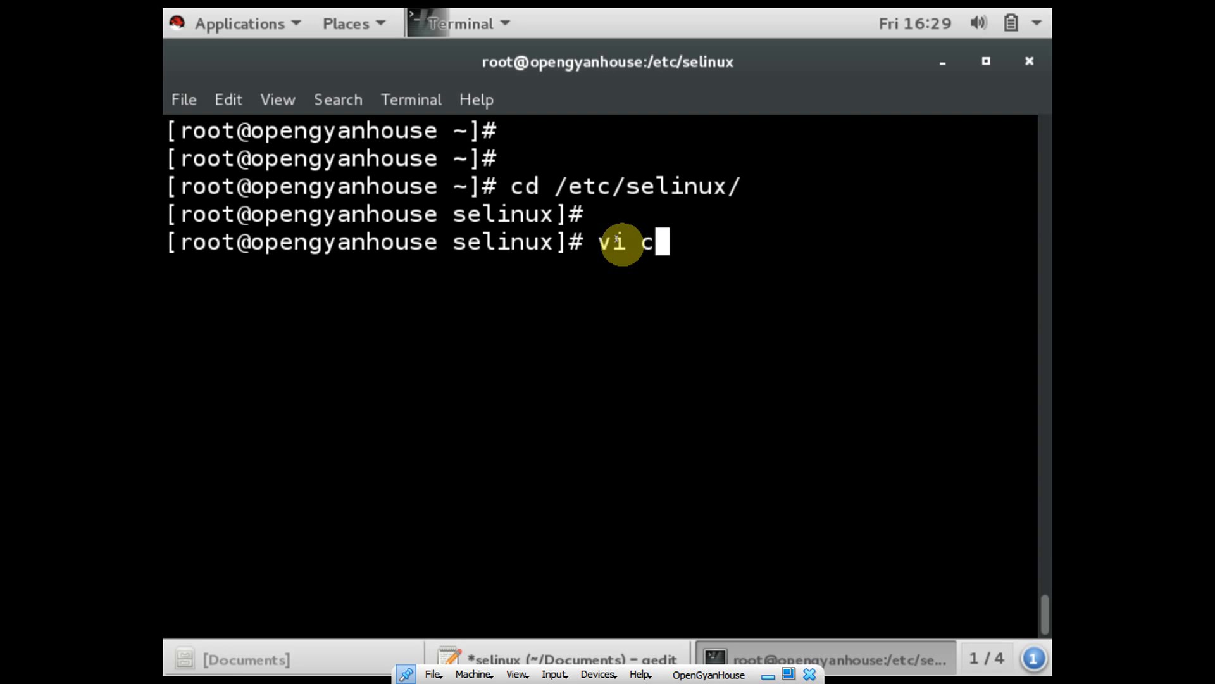
{"action": "key", "text": "Return"}
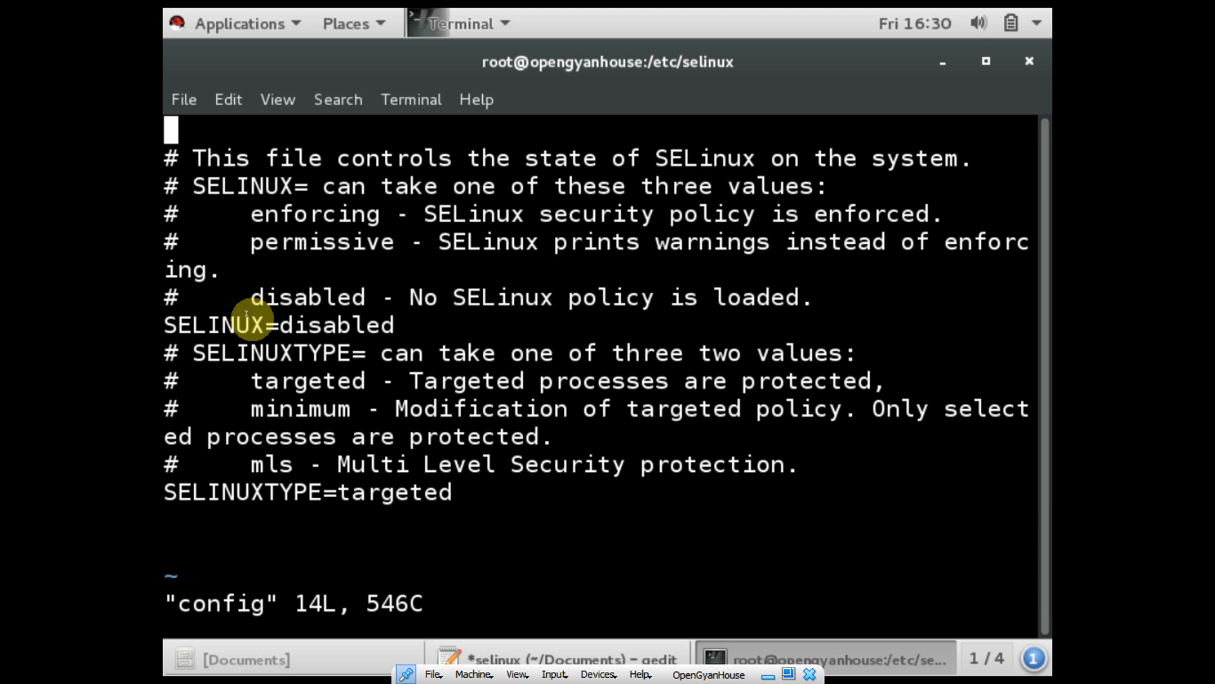
{"action": "mouse_move", "coordinate": [395, 321]}
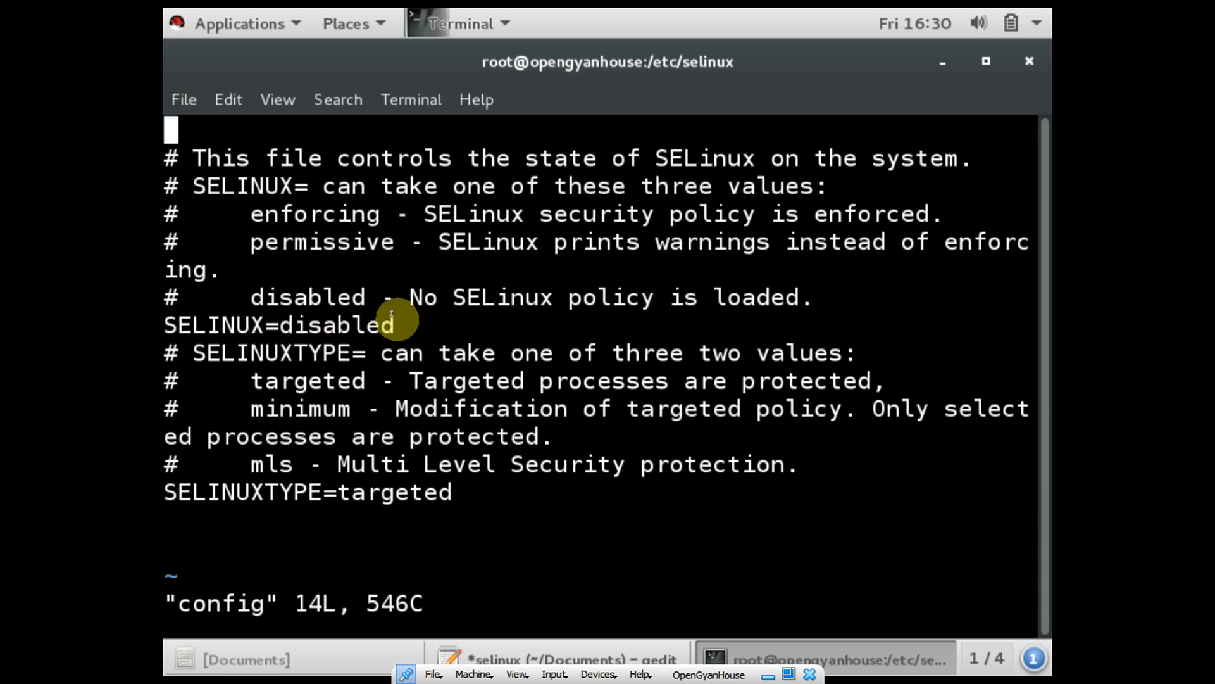
{"action": "mouse_move", "coordinate": [349, 310]}
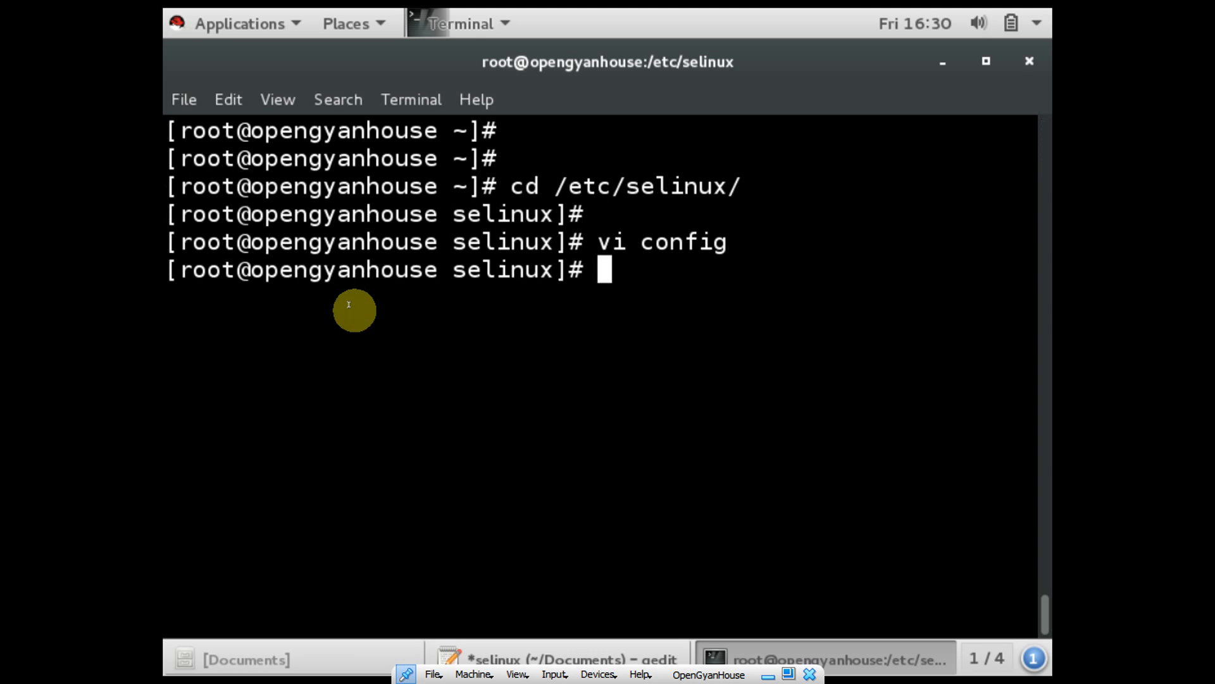
Run sestatus to confirm SELinux is disabled, then add a blank prompt line
{"action": "type", "text": "se"}
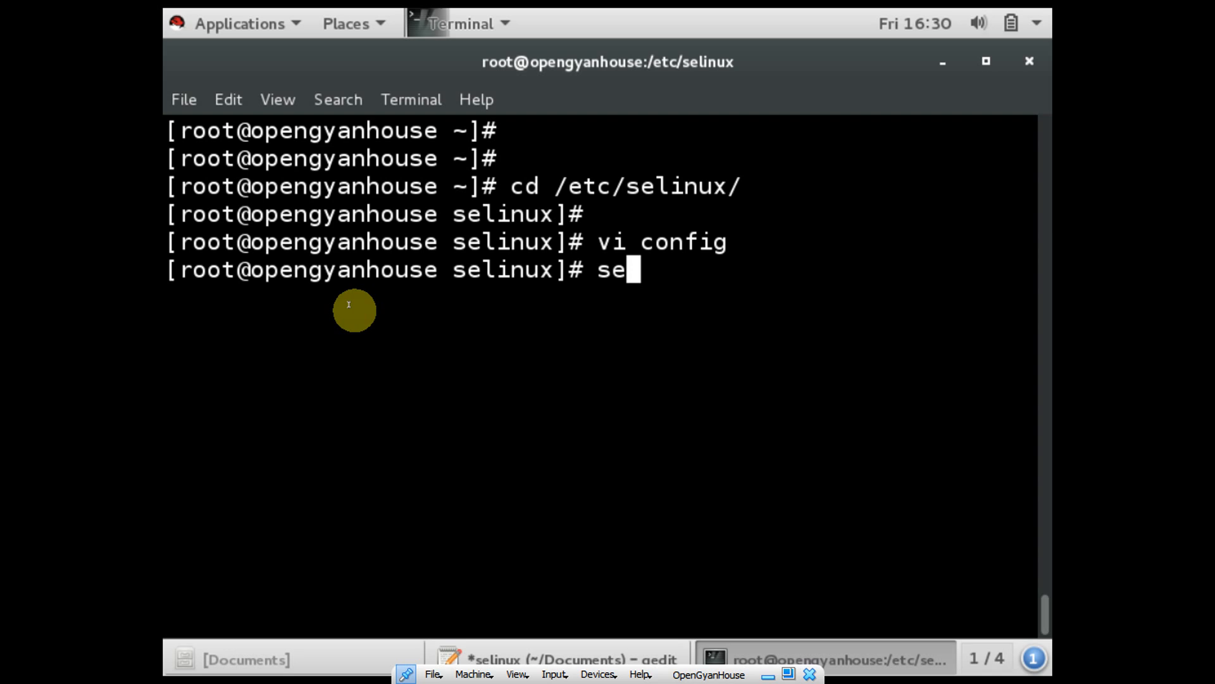
{"action": "type", "text": "status"}
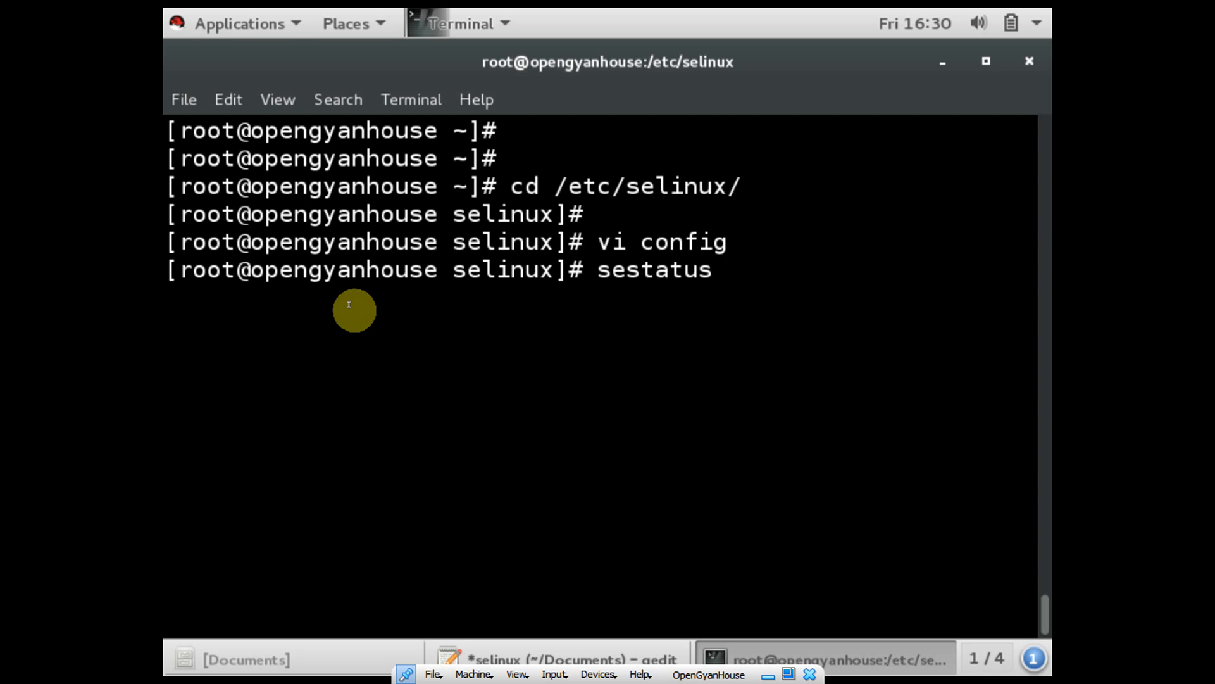
{"action": "key", "text": "Return"}
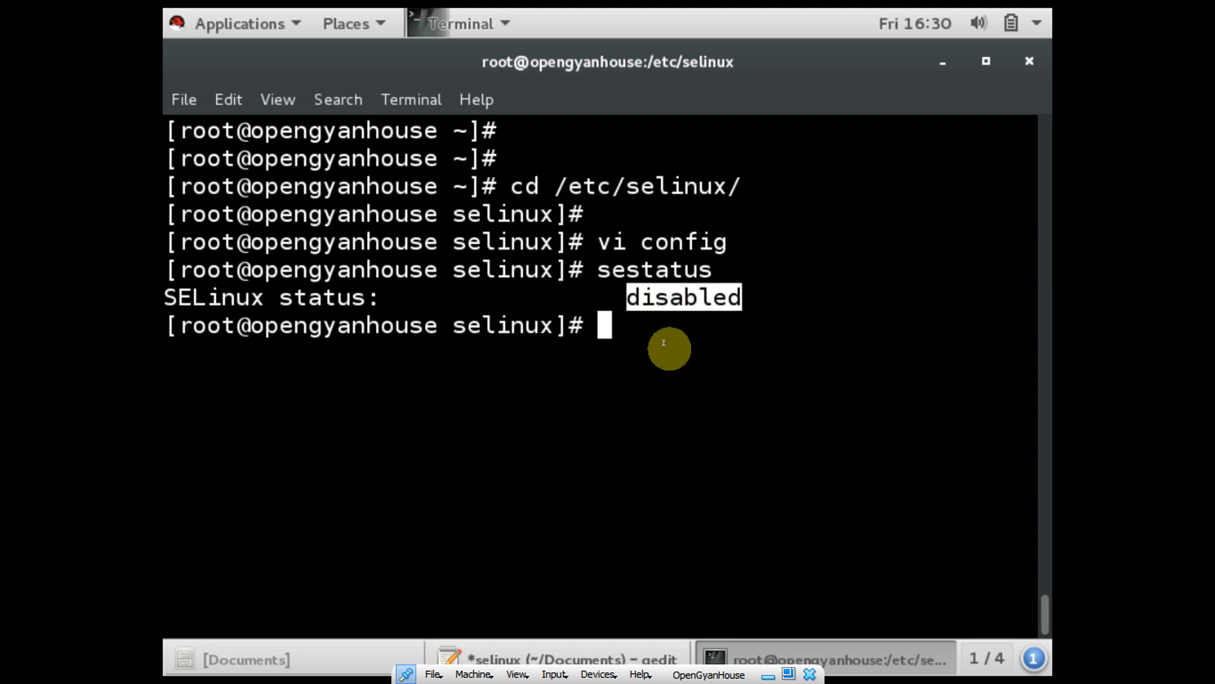
{"action": "key", "text": "Return"}
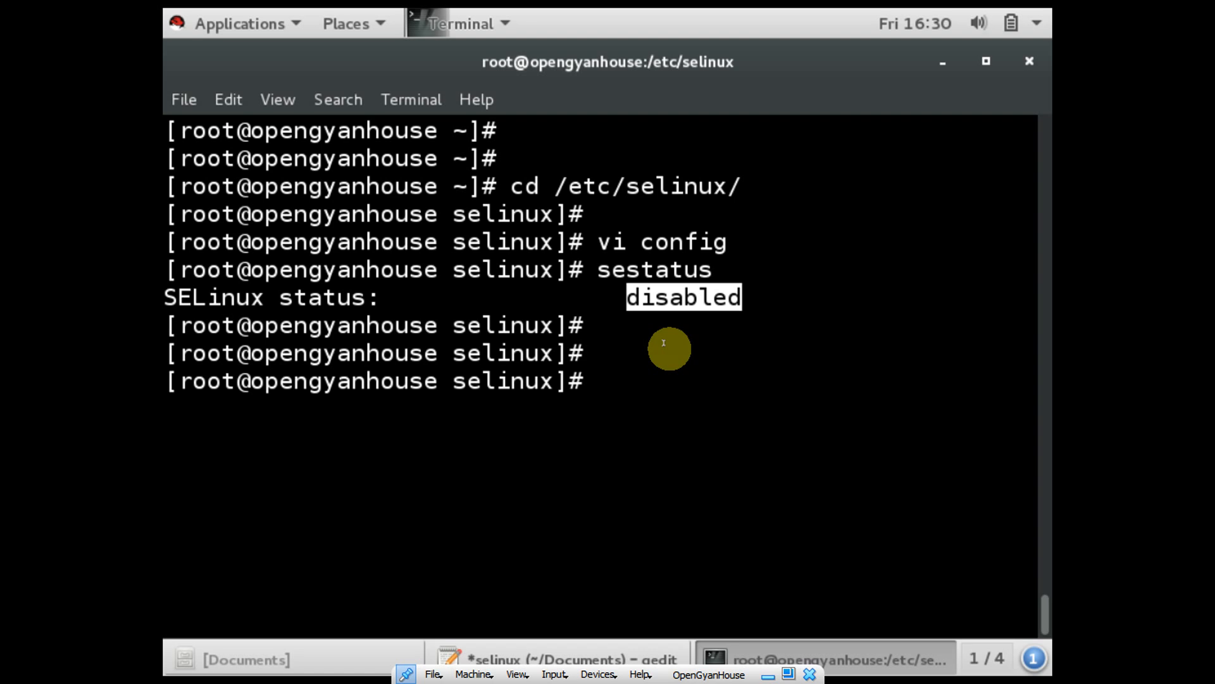
Run systemctl disable iptables, then try stopping iptables, which reports the unit isn't loaded
{"action": "type", "text": "systemctl"}
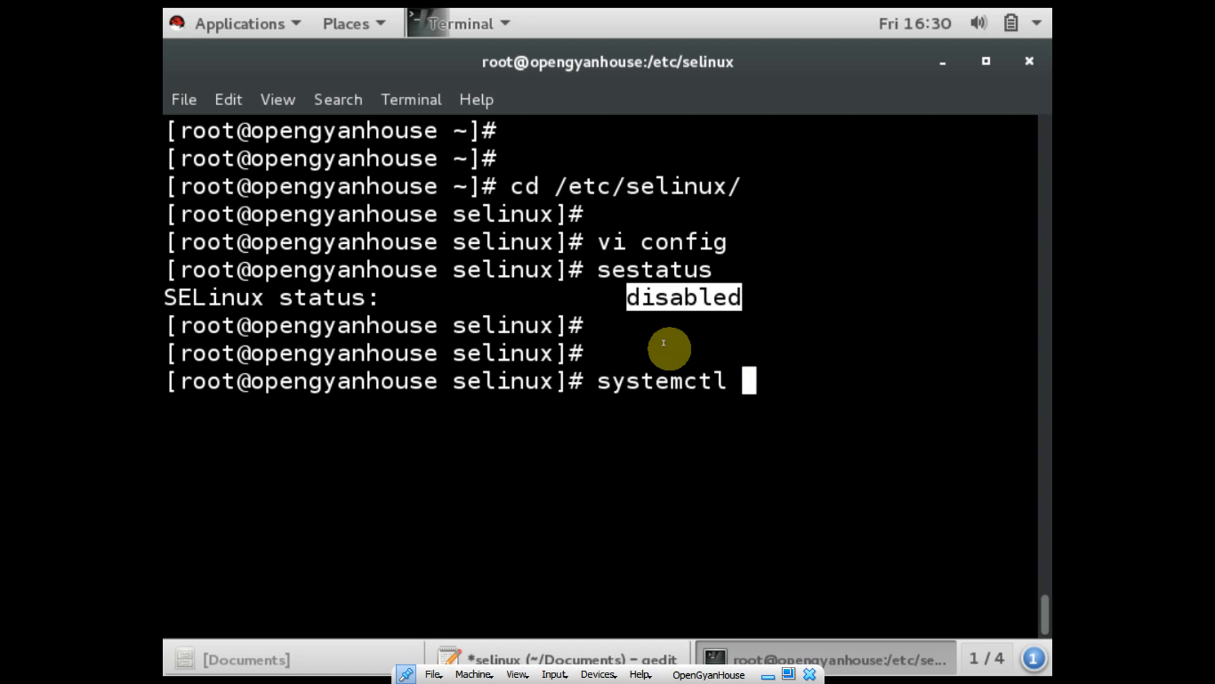
{"action": "type", "text": "disable"}
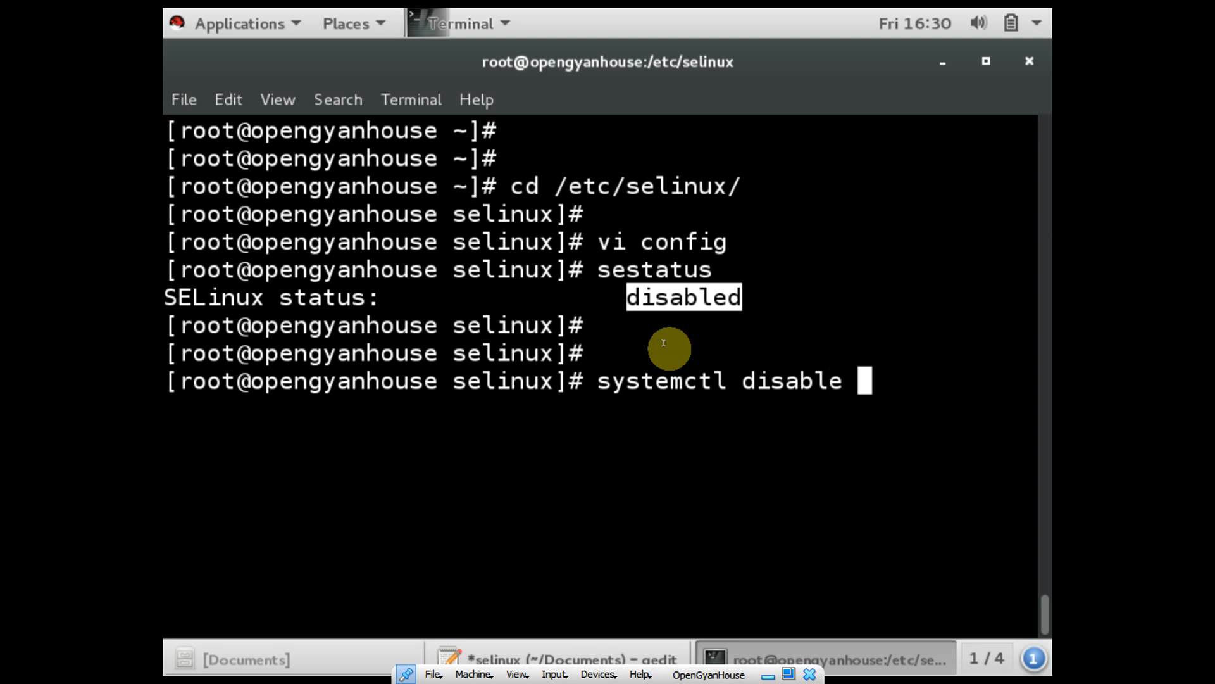
{"action": "type", "text": "iptables"}
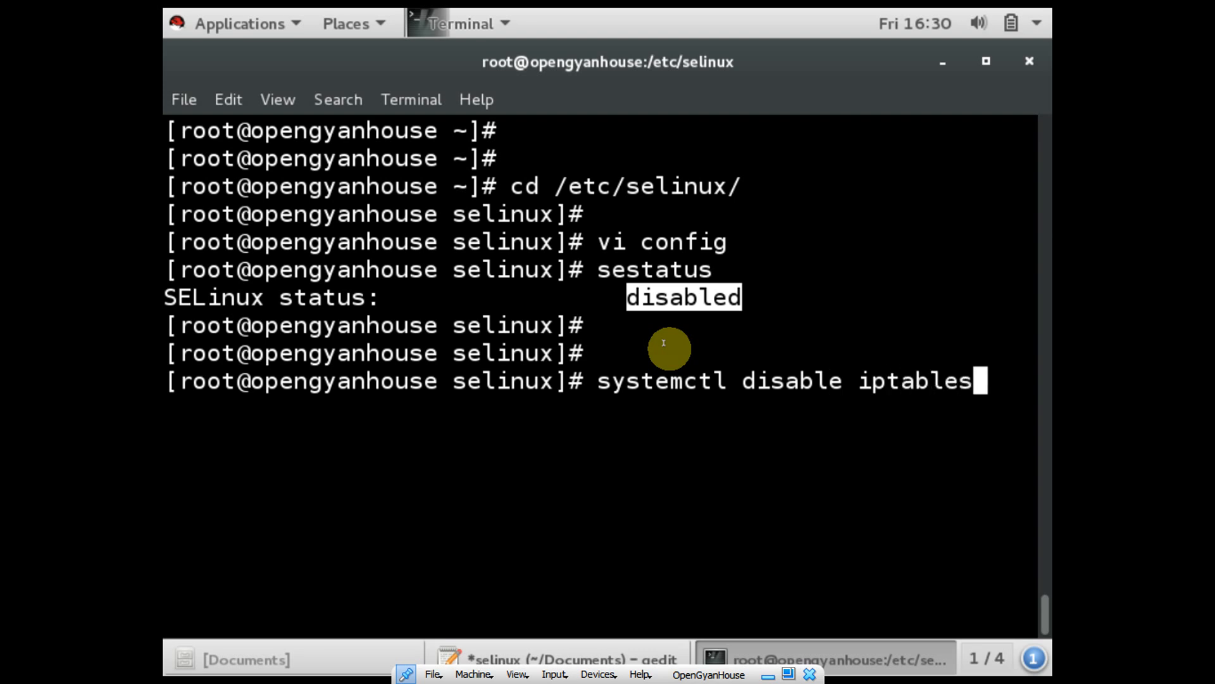
{"action": "key", "text": "Return"}
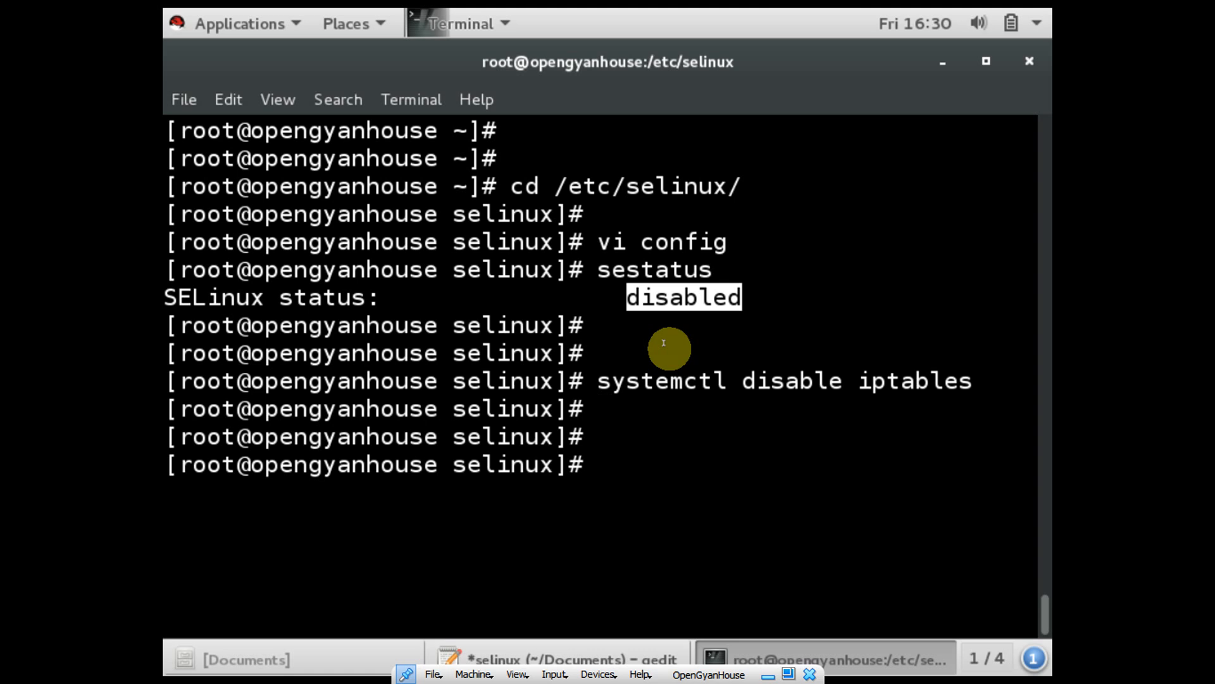
{"action": "type", "text": "systemctl disable iptables"}
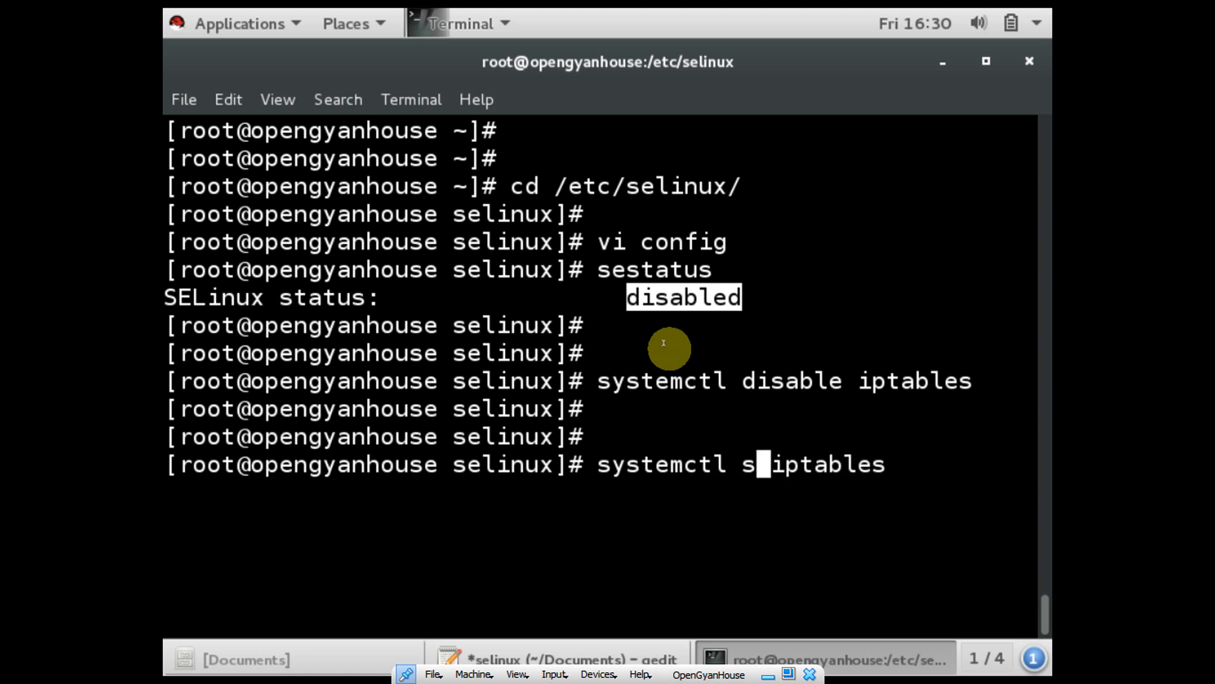
{"action": "type", "text": "top"}
{"action": "key", "text": "Return"}
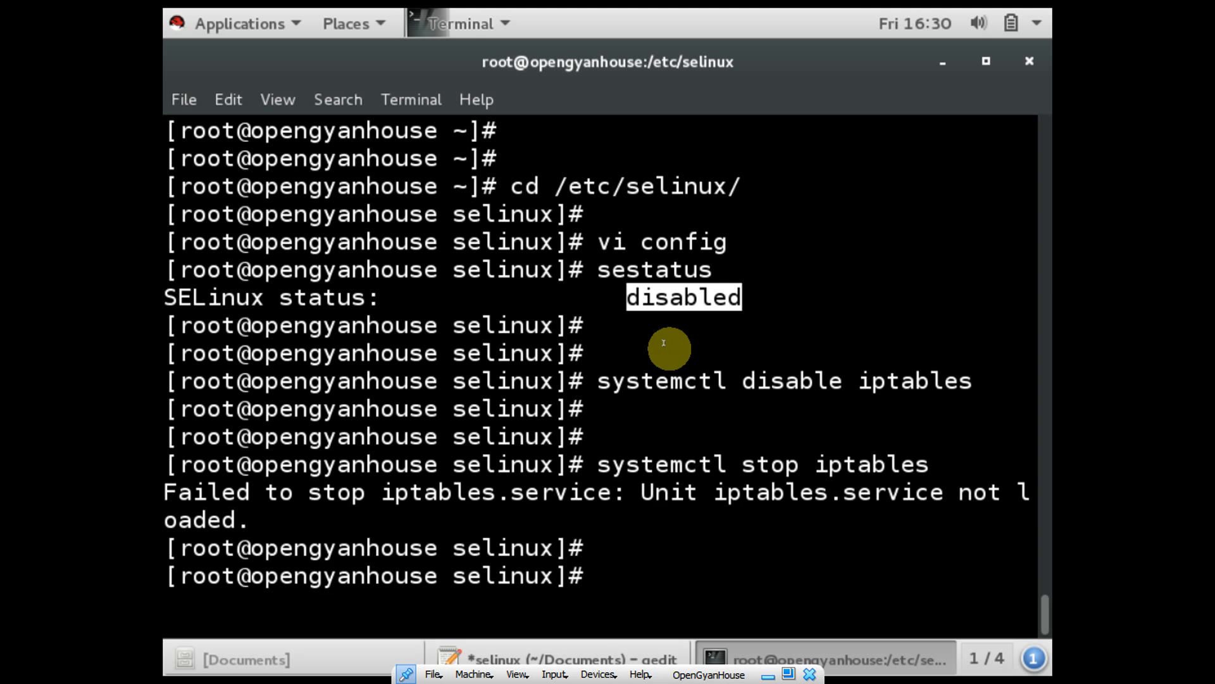
List firewall rules with iptables -L, retrying after the mistyped command fails
{"action": "type", "text": "ipta"}
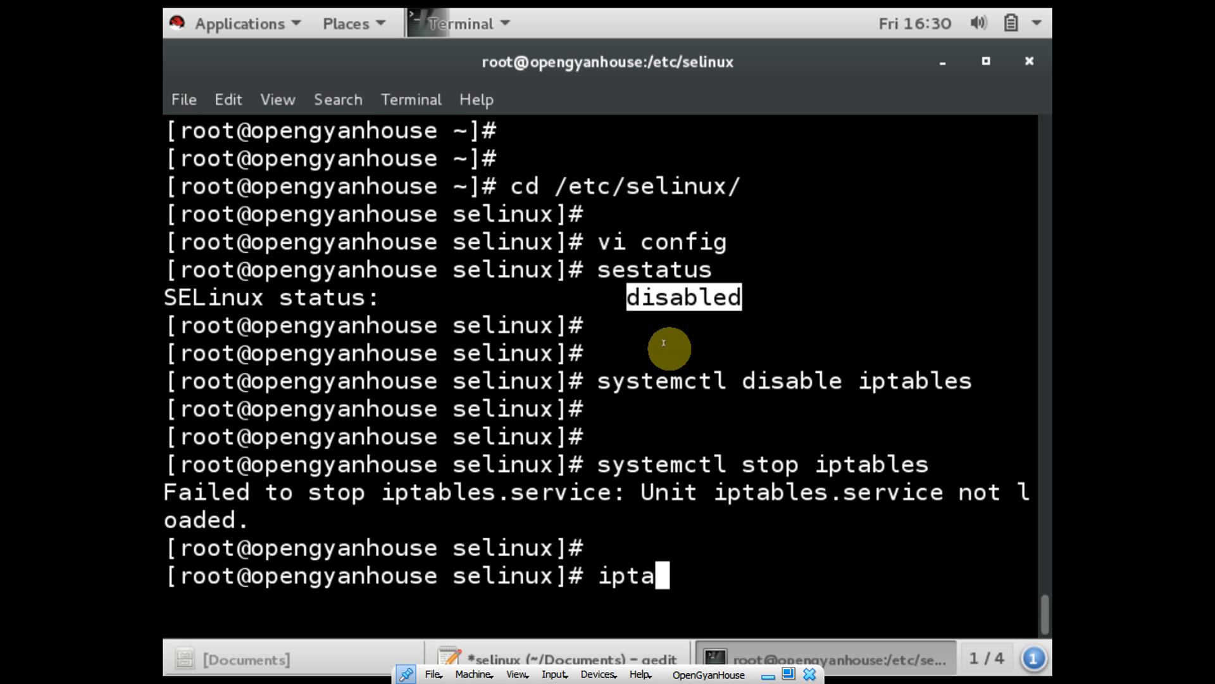
{"action": "type", "text": "bls"}
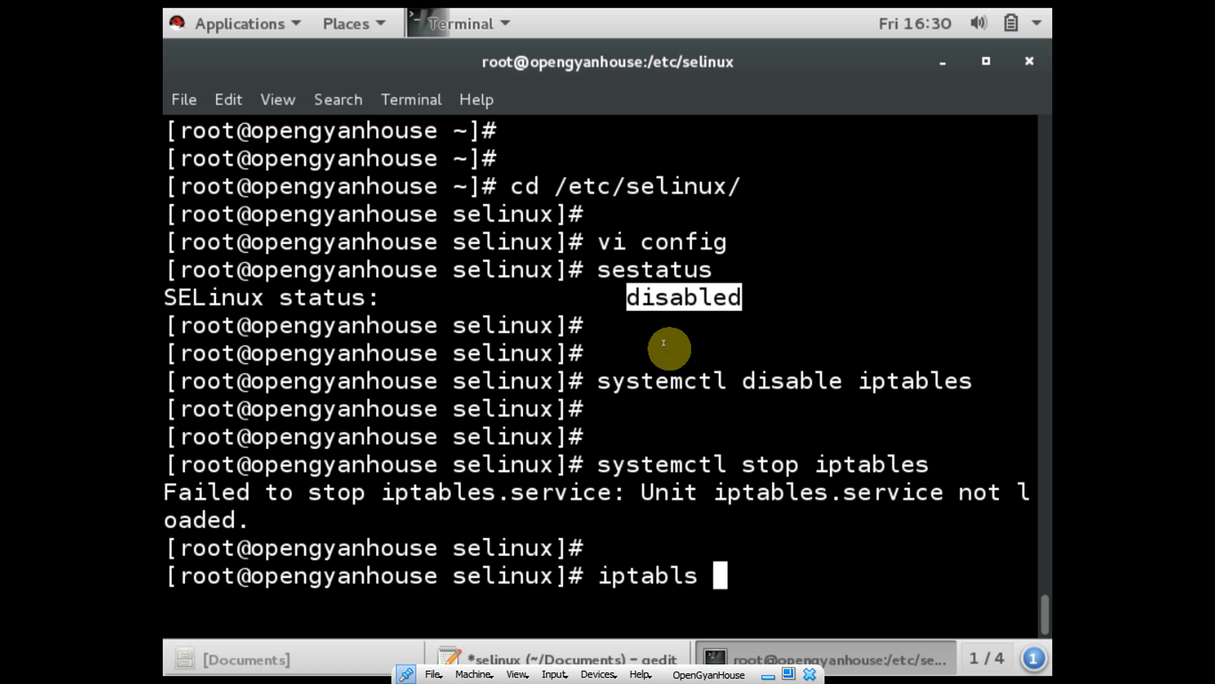
{"action": "type", "text": "-"}
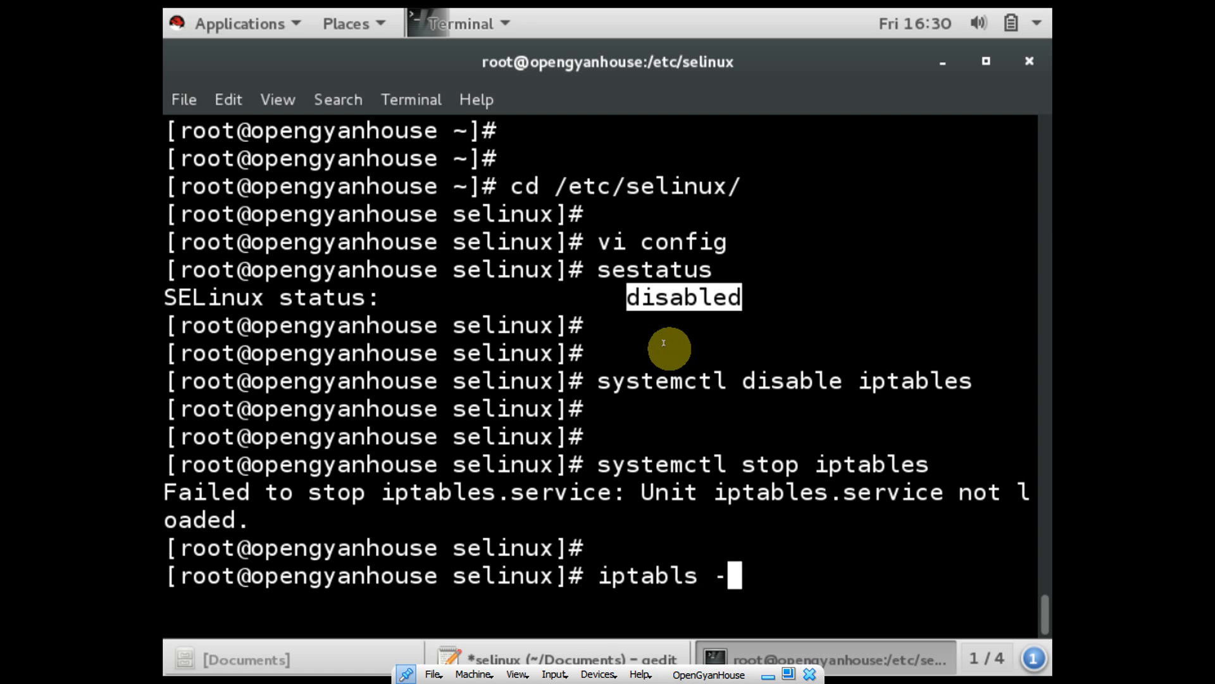
{"action": "key", "text": "Return"}
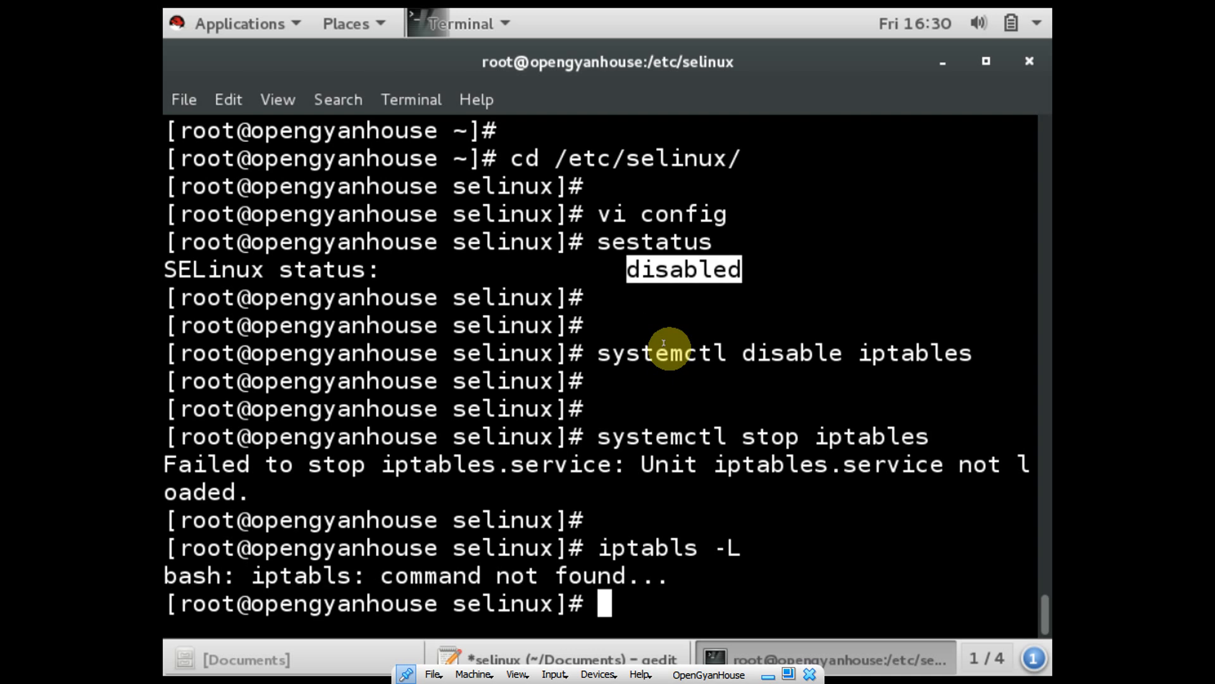
{"action": "type", "text": "iptabls -L"}
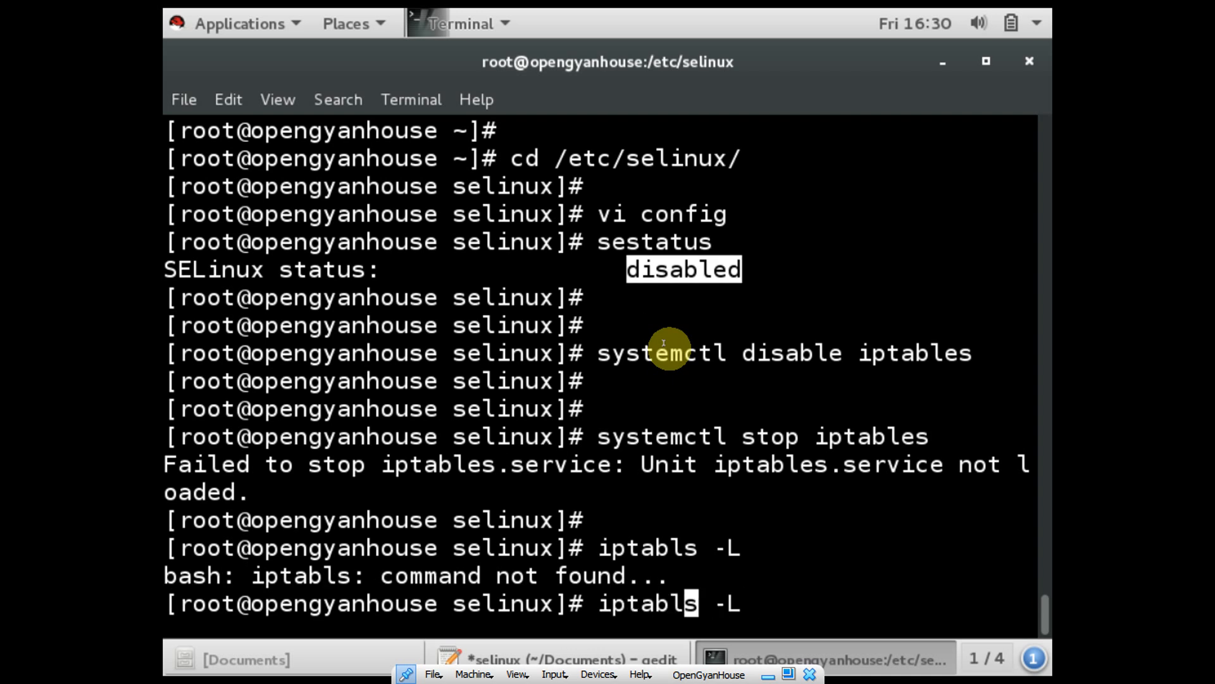
{"action": "key", "text": "Return"}
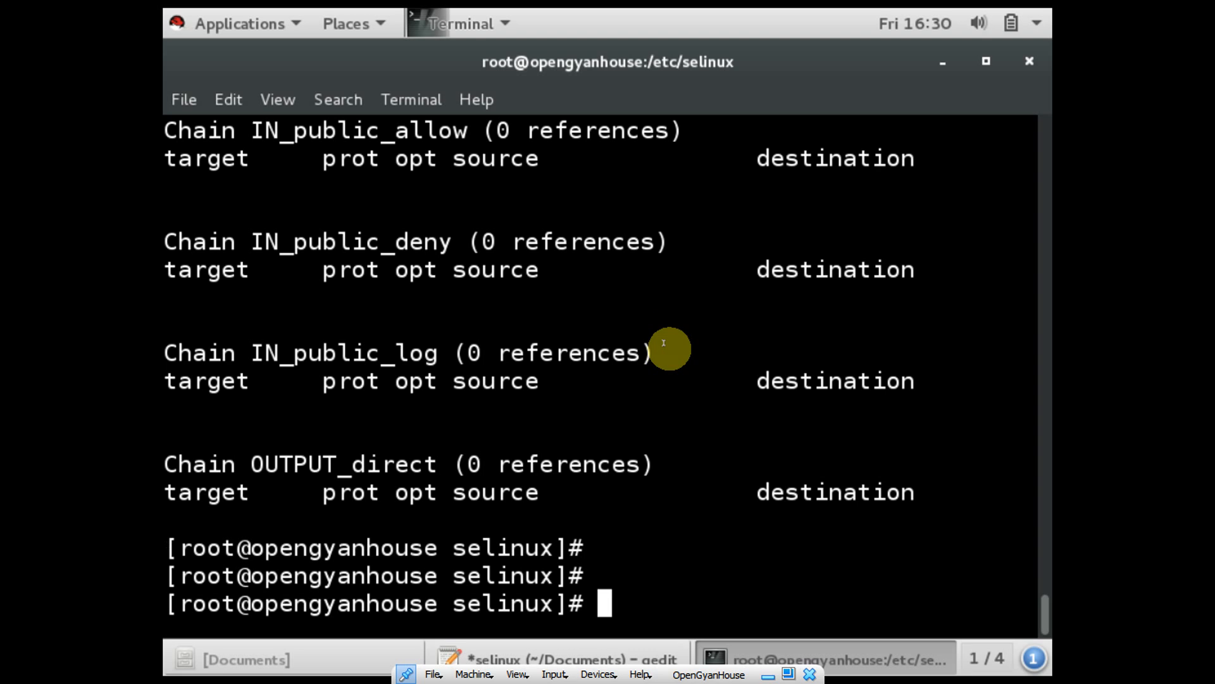
{"action": "mouse_move", "coordinate": [678, 341]}
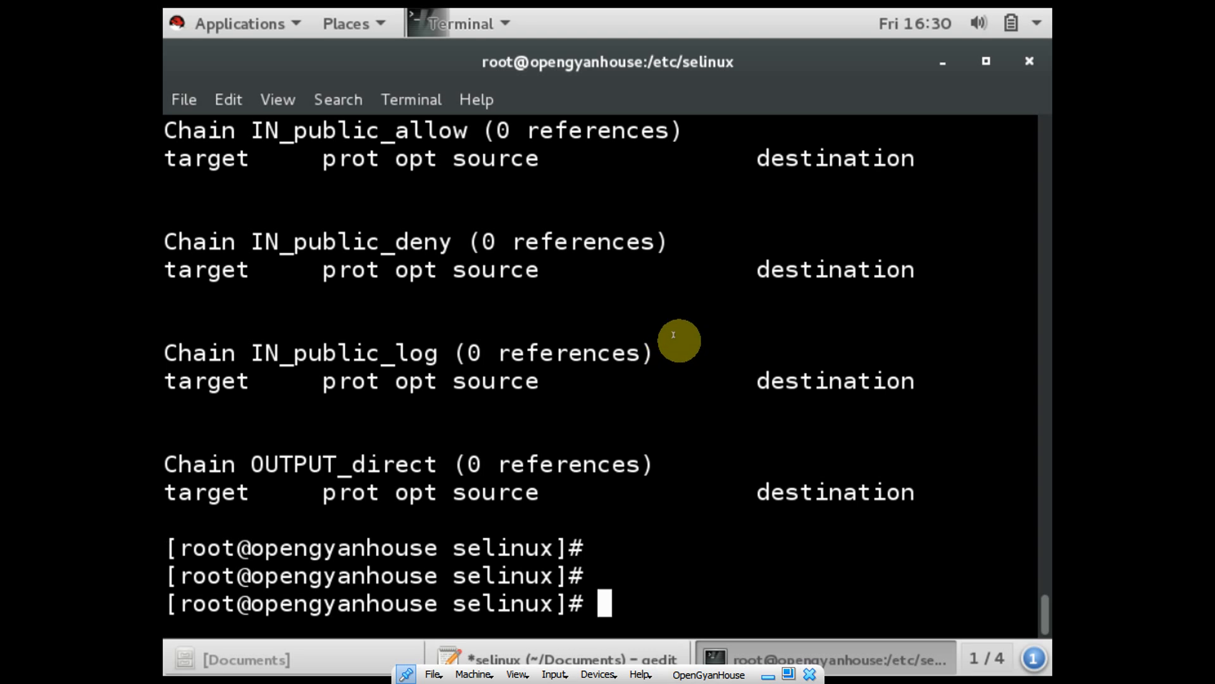
{"action": "mouse_move", "coordinate": [715, 335]}
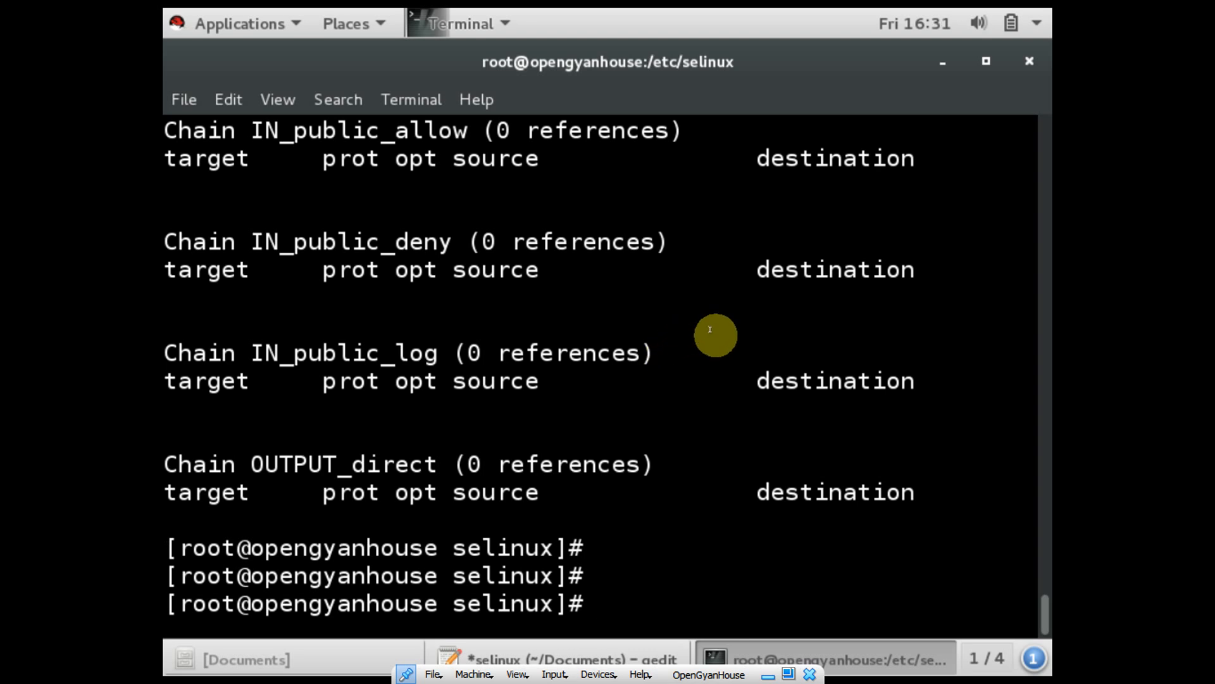
{"action": "mouse_move", "coordinate": [704, 450]}
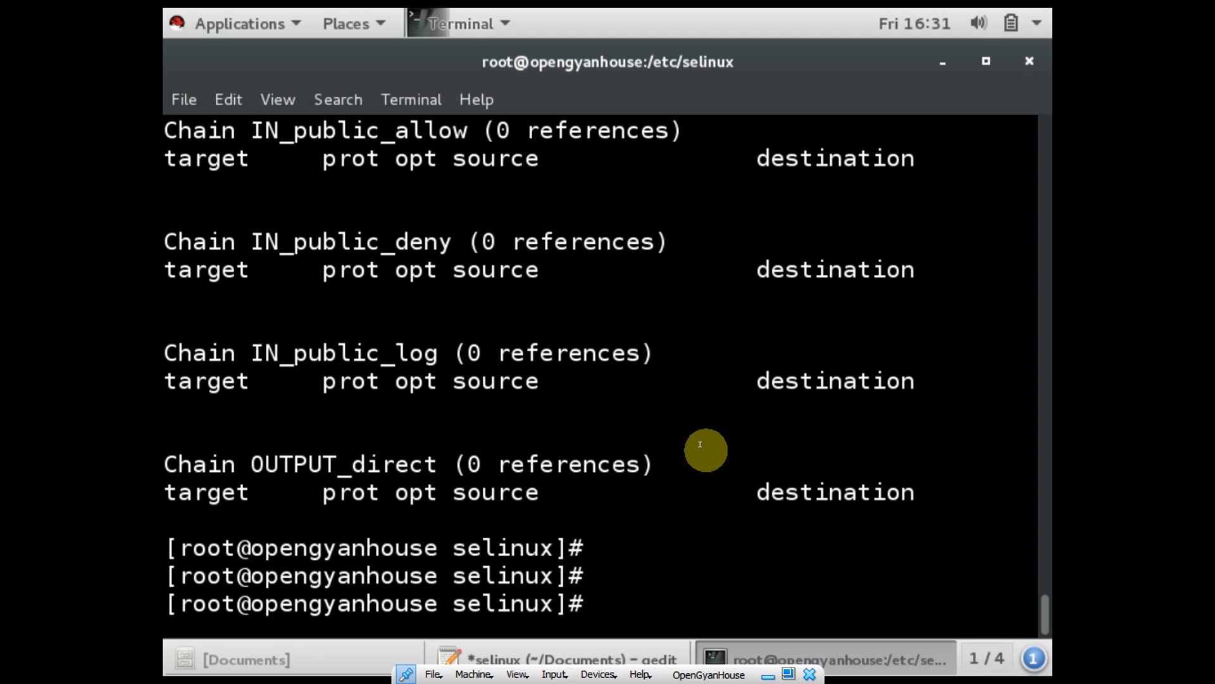
{"action": "mouse_move", "coordinate": [729, 508]}
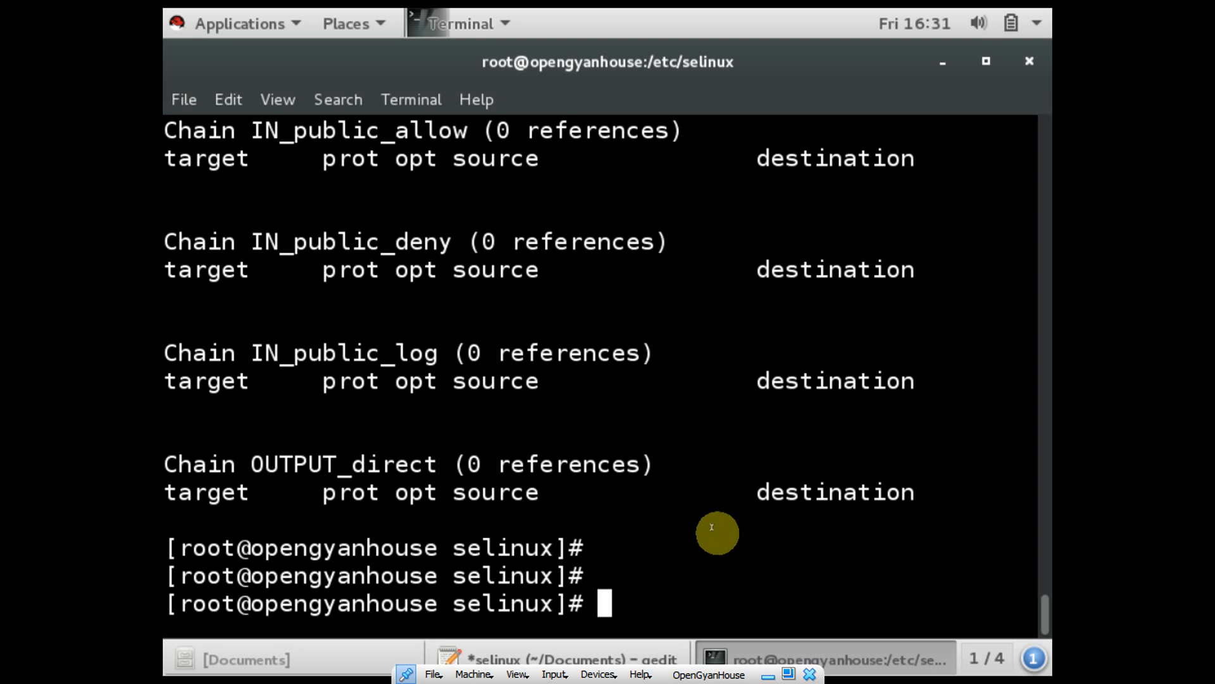
{"action": "mouse_move", "coordinate": [726, 545]}
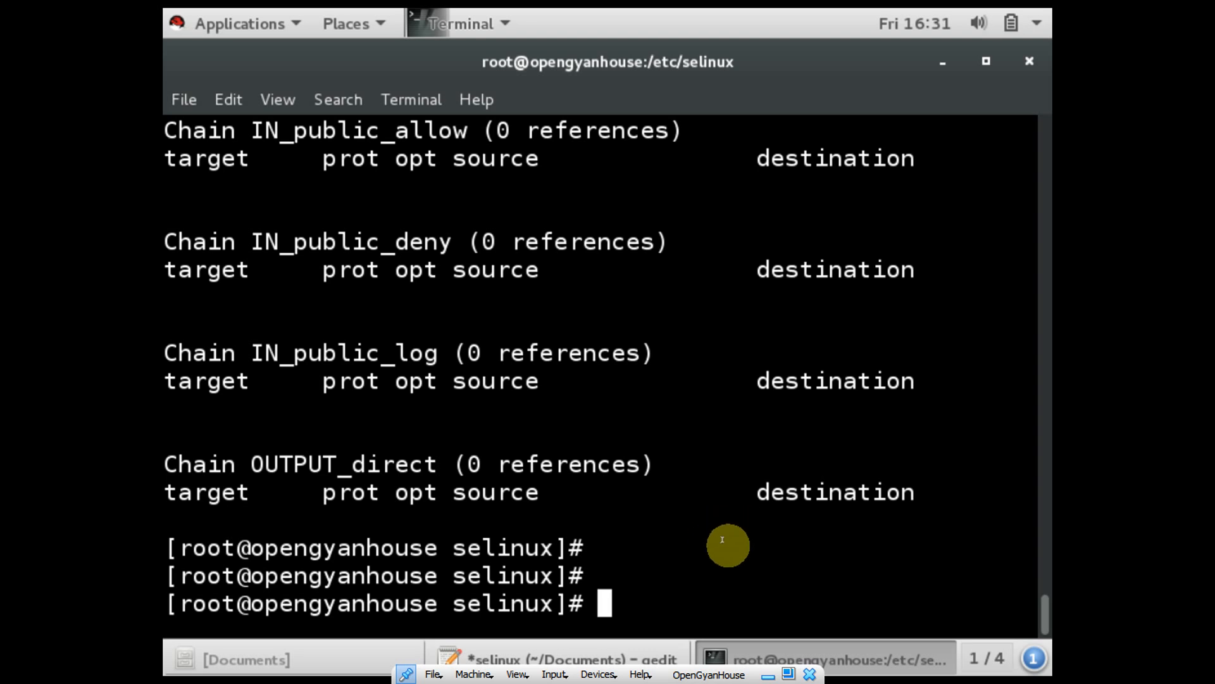